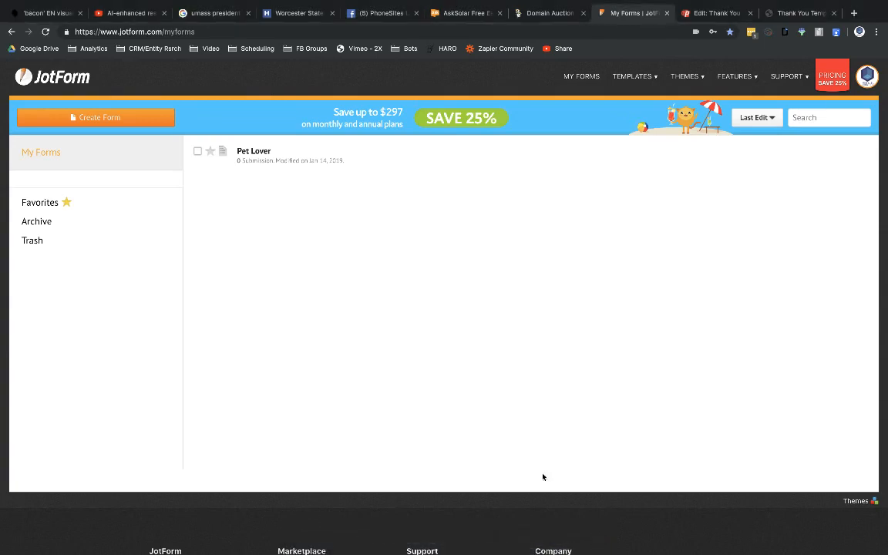
{"action": "mouse_move", "coordinate": [256, 177]}
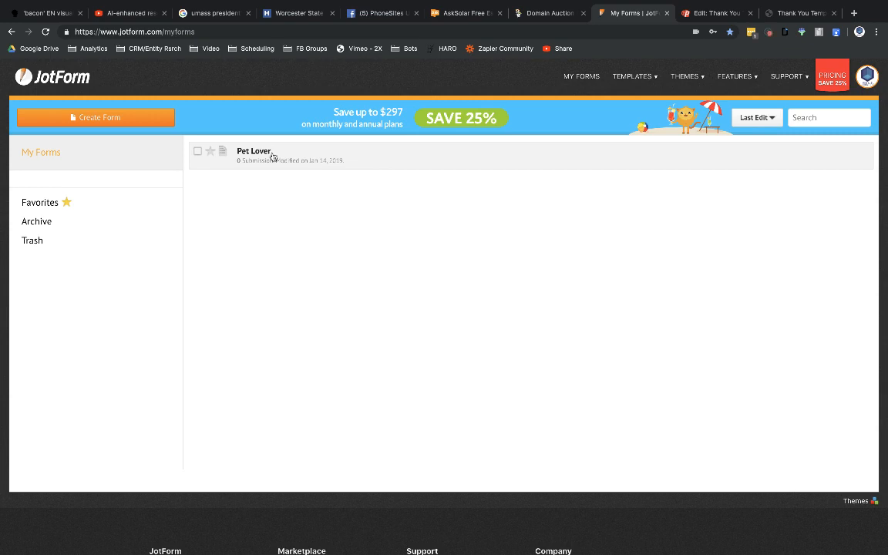
Step: Select the Pet Lover form on My Forms and open it in the Form Builder
{"action": "left_click", "coordinate": [197, 151]}
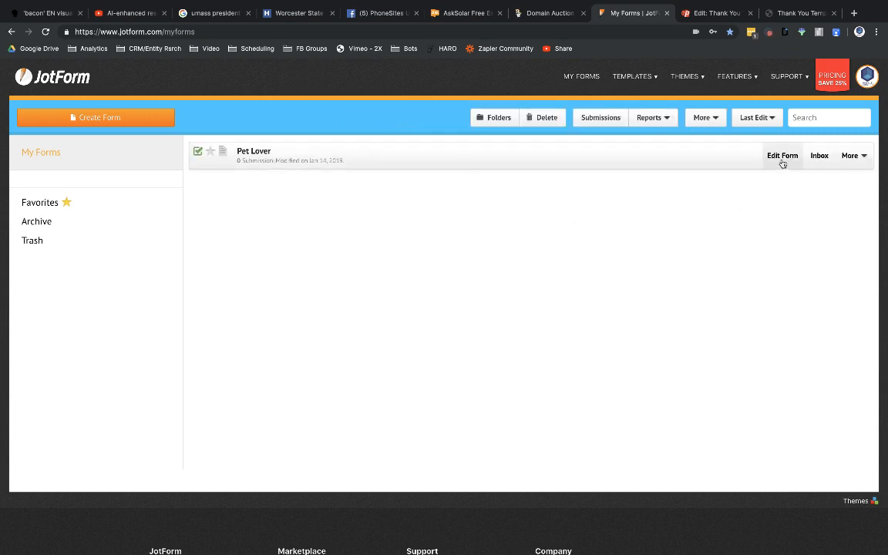
{"action": "left_click", "coordinate": [782, 154]}
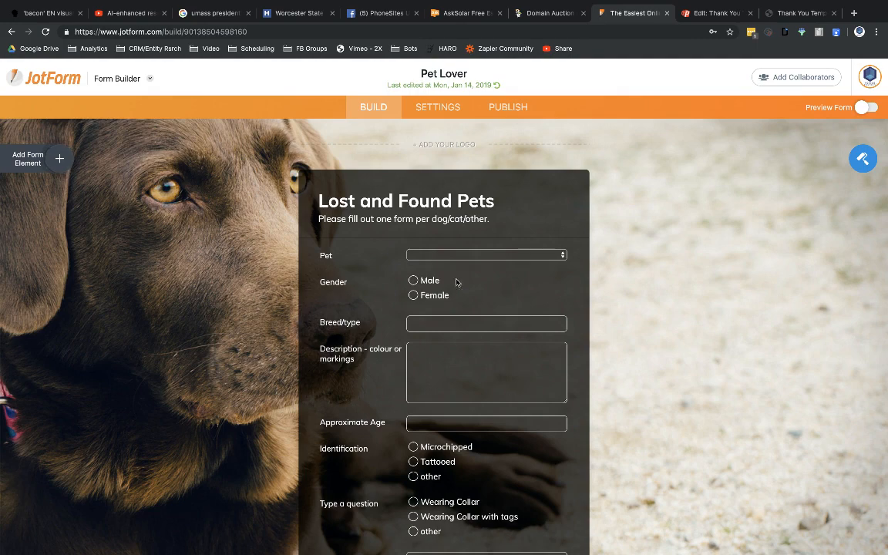
{"action": "mouse_move", "coordinate": [503, 118]}
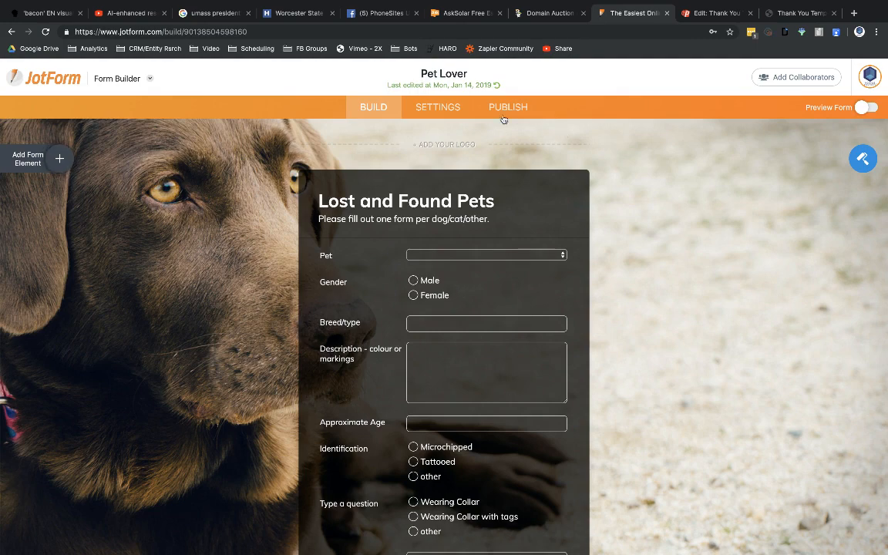
Step: Copy the Pet Lover form's embed code from the Publish tab's Embed option
{"action": "left_click", "coordinate": [508, 107]}
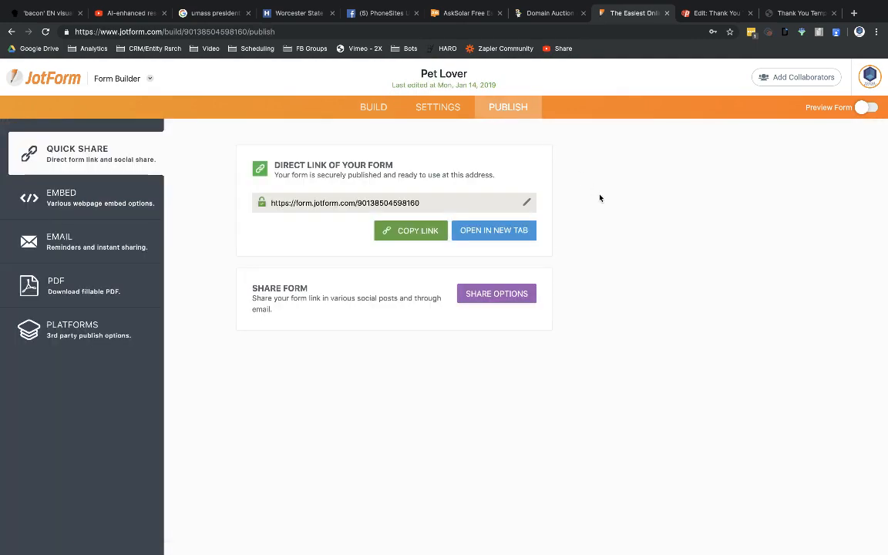
{"action": "left_click", "coordinate": [61, 197]}
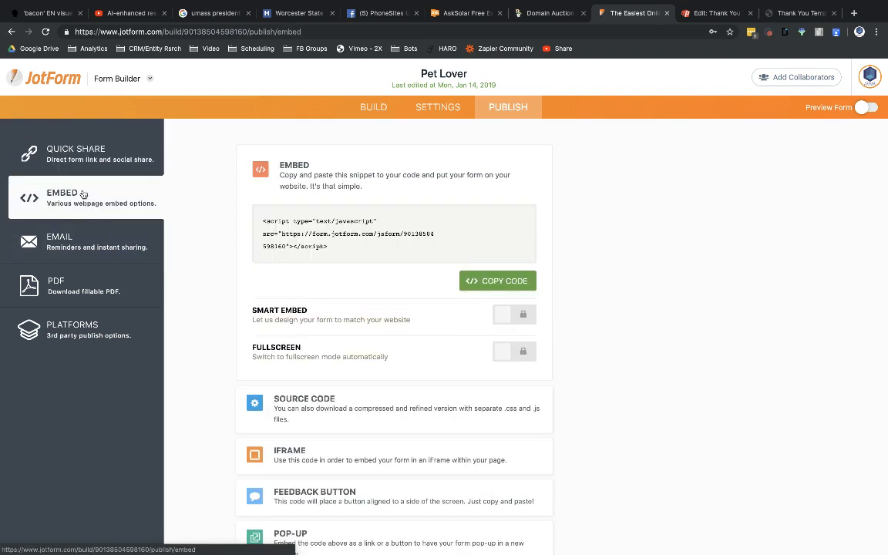
{"action": "left_click", "coordinate": [497, 280]}
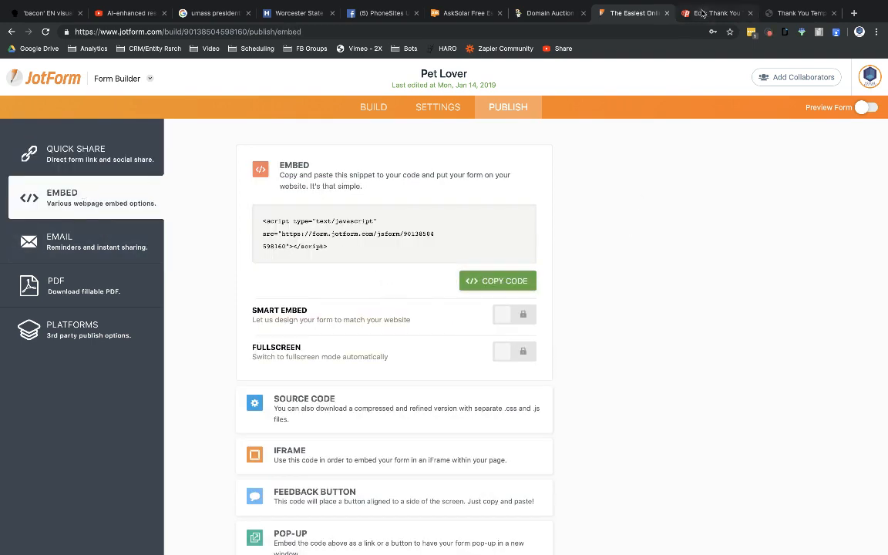
{"action": "left_click", "coordinate": [716, 13]}
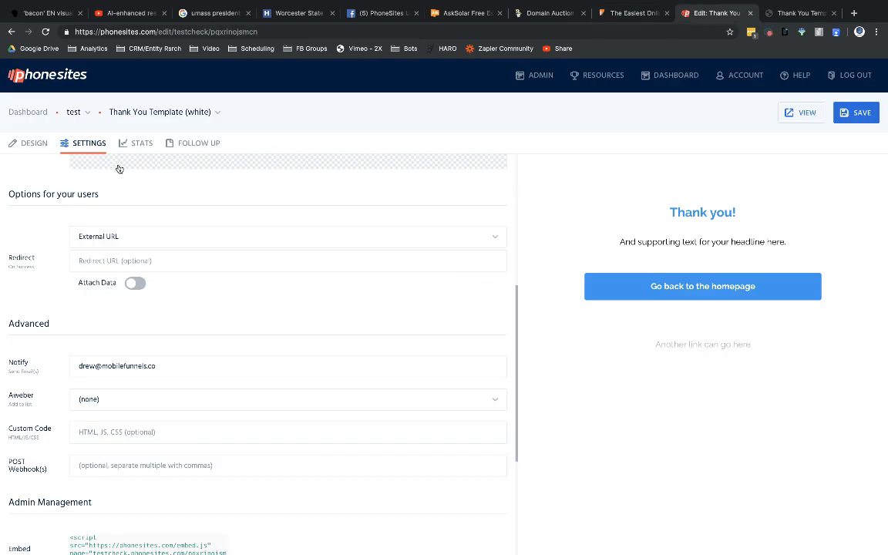
{"action": "mouse_move", "coordinate": [685, 238]}
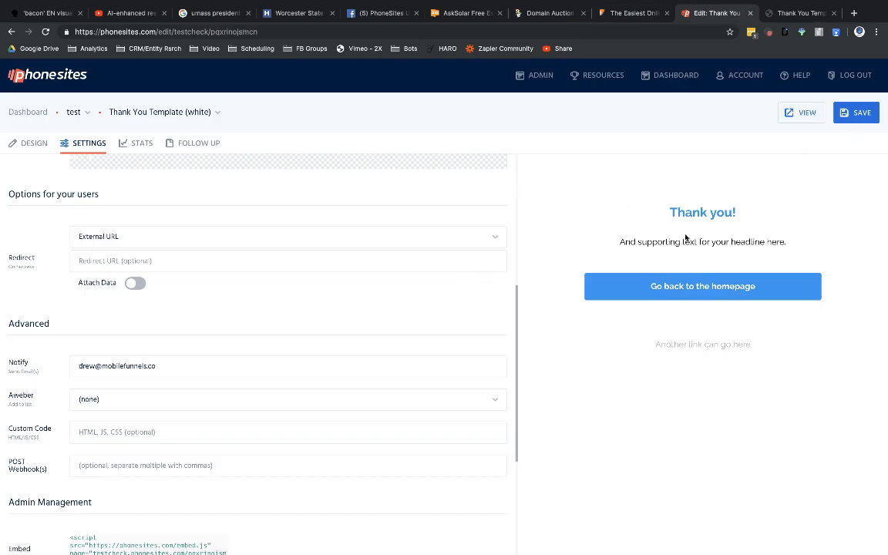
{"action": "mouse_move", "coordinate": [543, 205]}
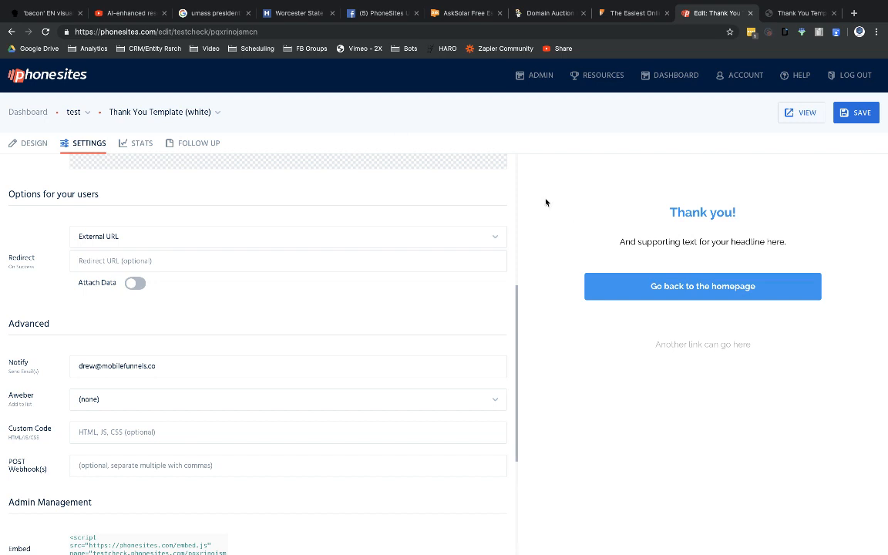
{"action": "mouse_move", "coordinate": [385, 168]}
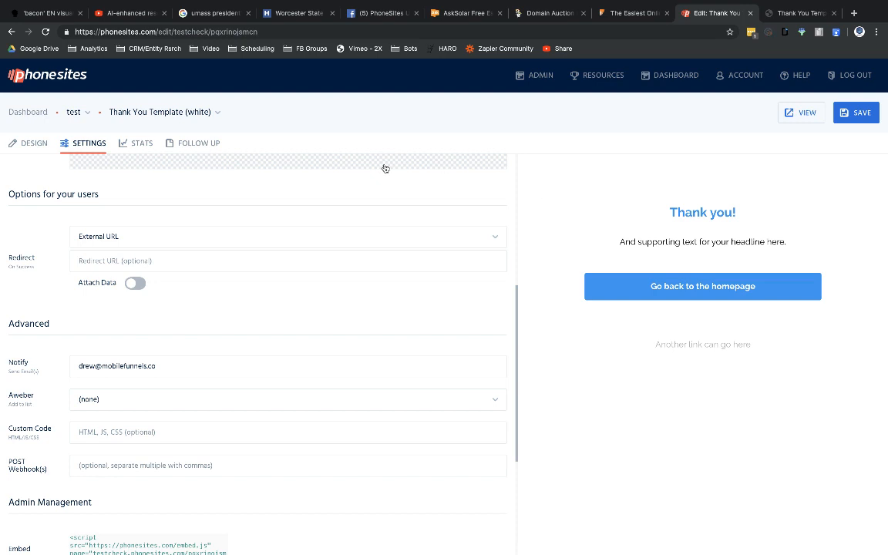
{"action": "mouse_move", "coordinate": [737, 325]}
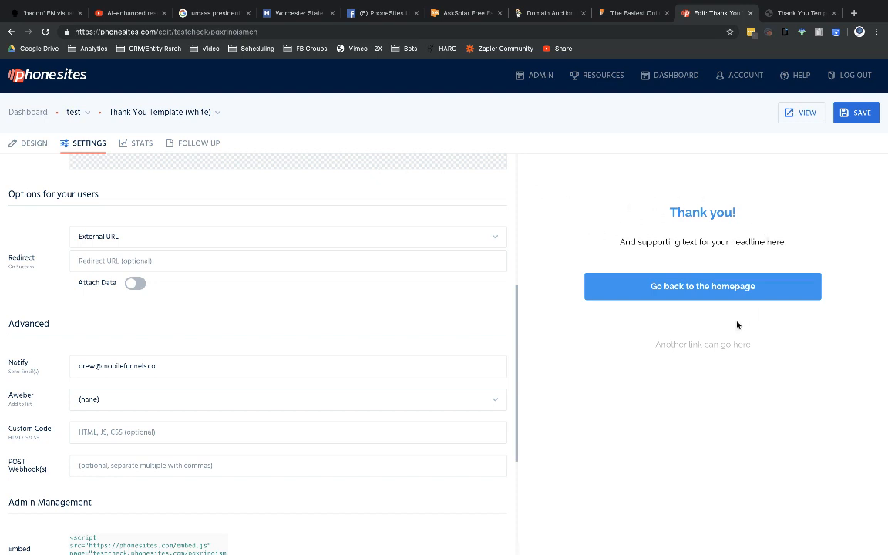
{"action": "mouse_move", "coordinate": [669, 209]}
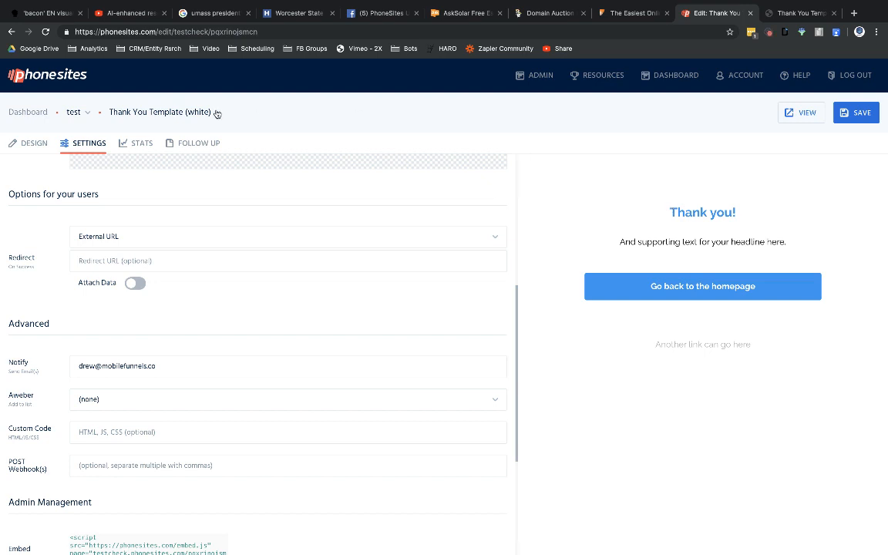
{"action": "mouse_move", "coordinate": [173, 181]}
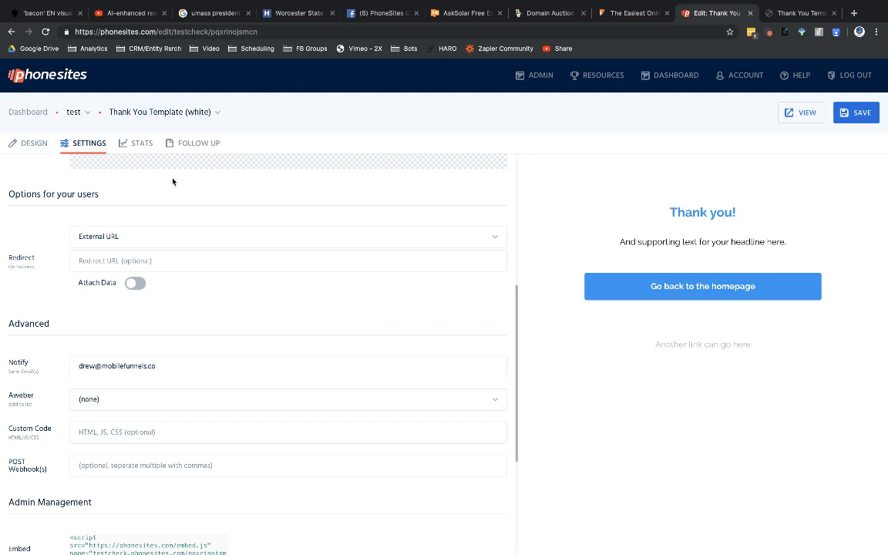
{"action": "mouse_move", "coordinate": [414, 332]}
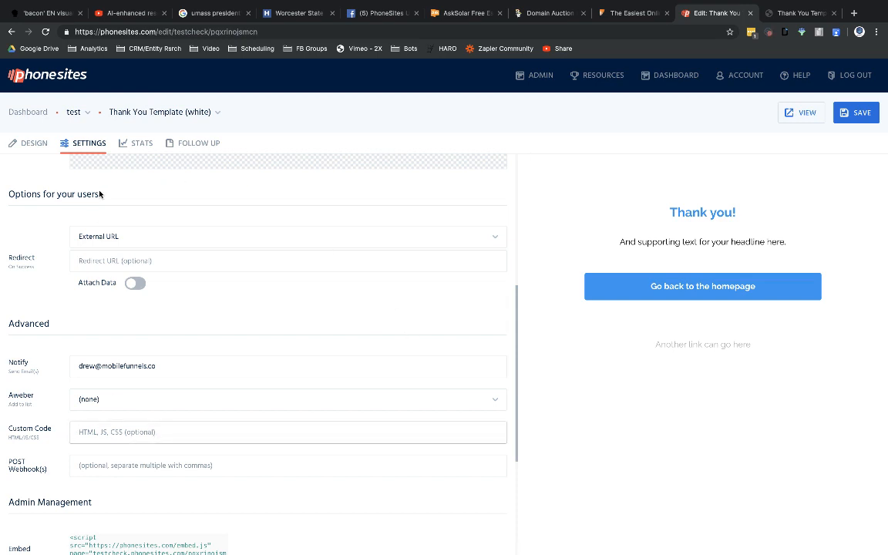
{"action": "mouse_move", "coordinate": [26, 339]}
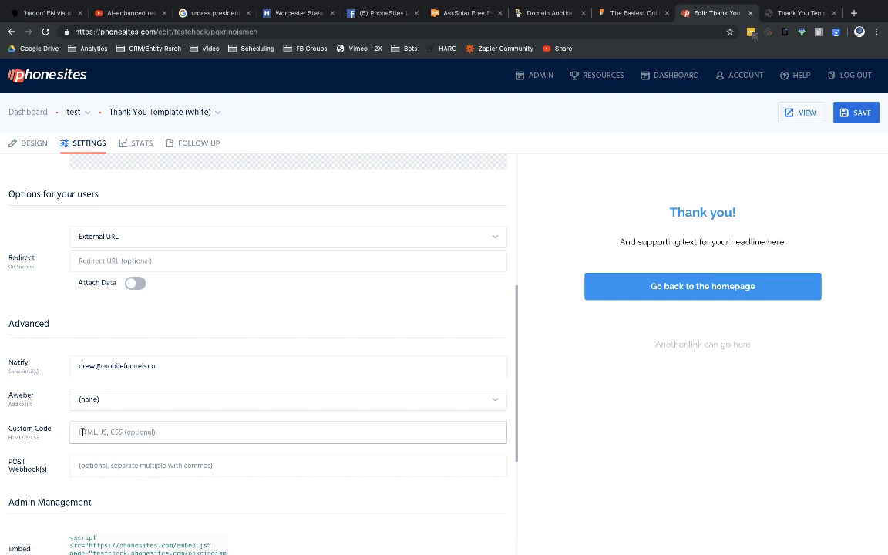
{"action": "type", "text": "<script type=\"text/javascript\" src=\"https://form.jotform.com/jsform/90138504598160\"></script>"}
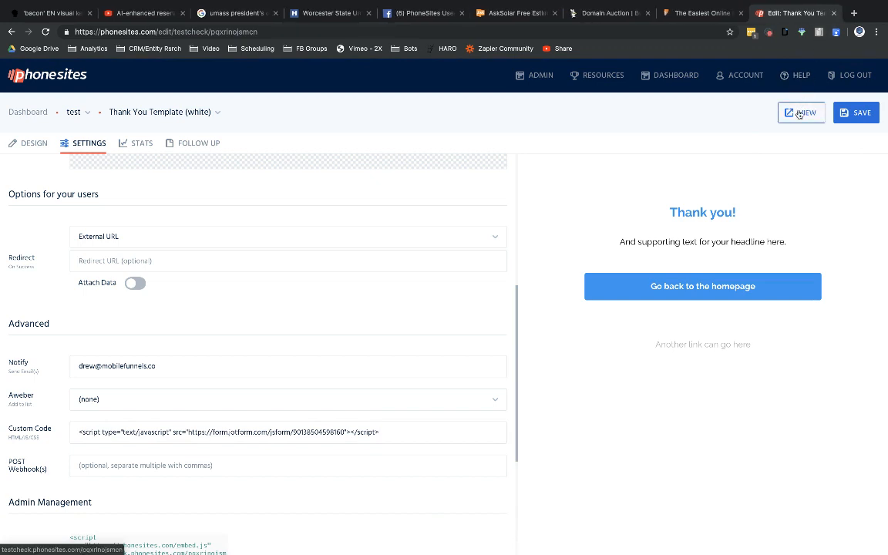
{"action": "left_click", "coordinate": [801, 113]}
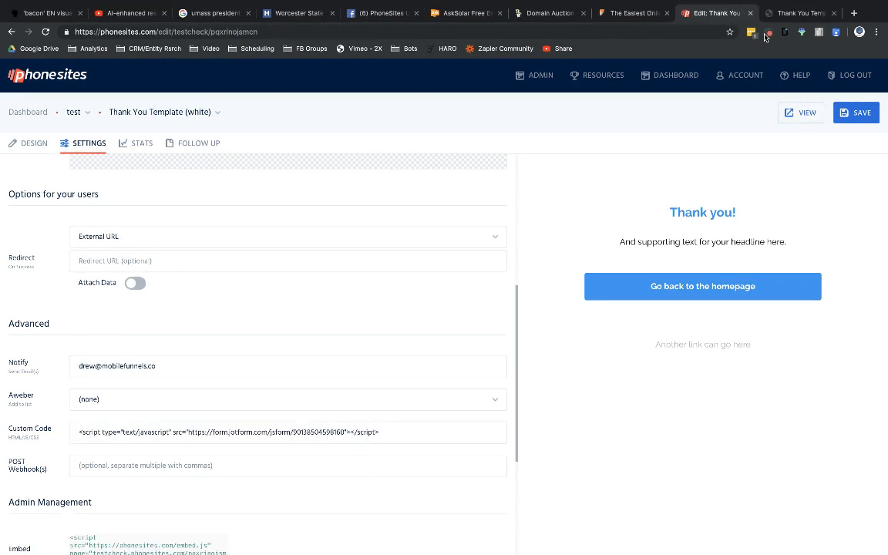
Step: Check the published page's embedded Lost and Found Pets form, then return to the editor
{"action": "left_click", "coordinate": [799, 13]}
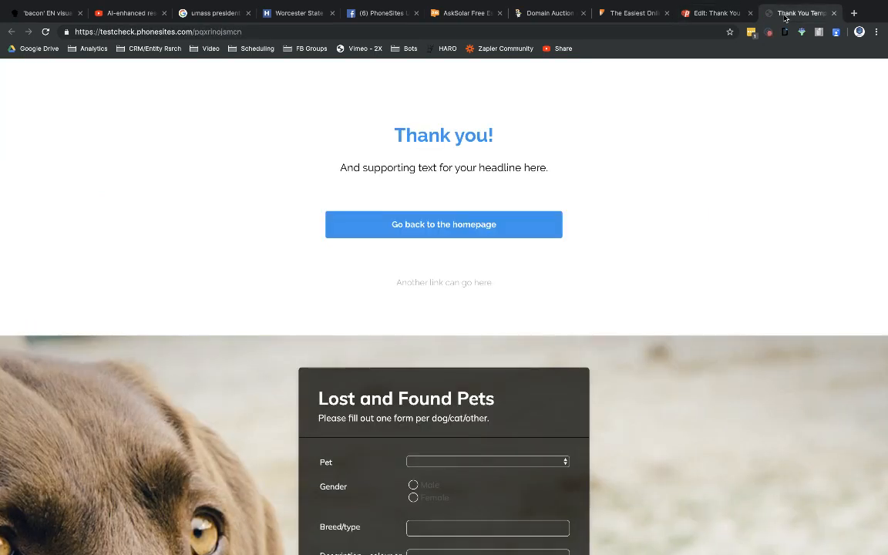
{"action": "mouse_move", "coordinate": [660, 214]}
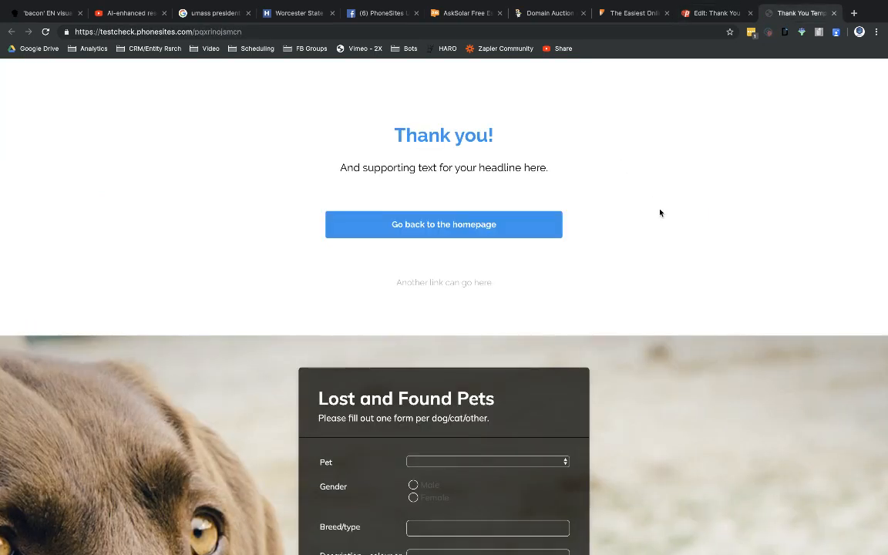
{"action": "mouse_move", "coordinate": [285, 151]}
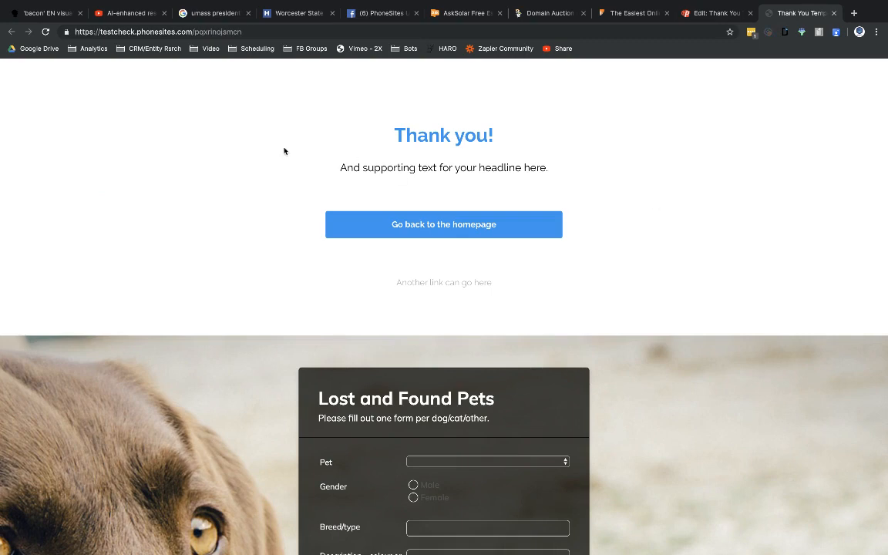
{"action": "mouse_move", "coordinate": [436, 294]}
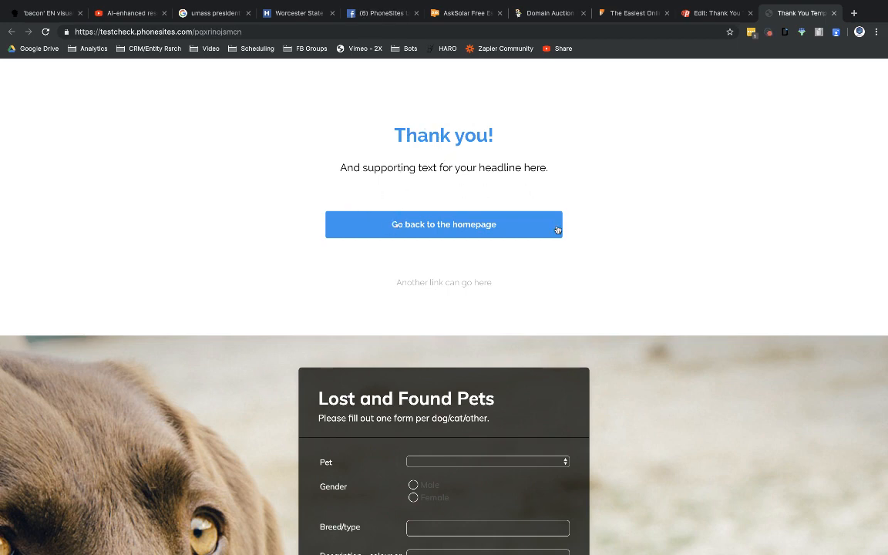
{"action": "mouse_move", "coordinate": [483, 201]}
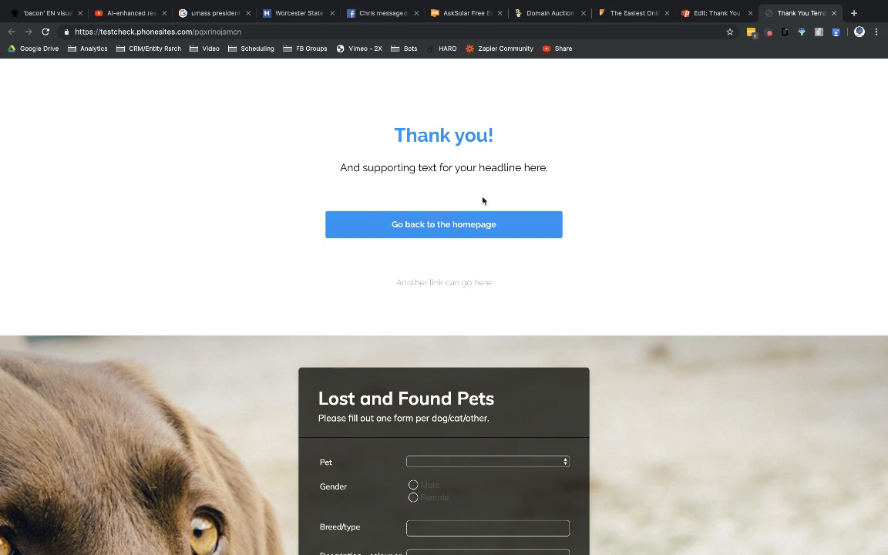
{"action": "mouse_move", "coordinate": [455, 192]}
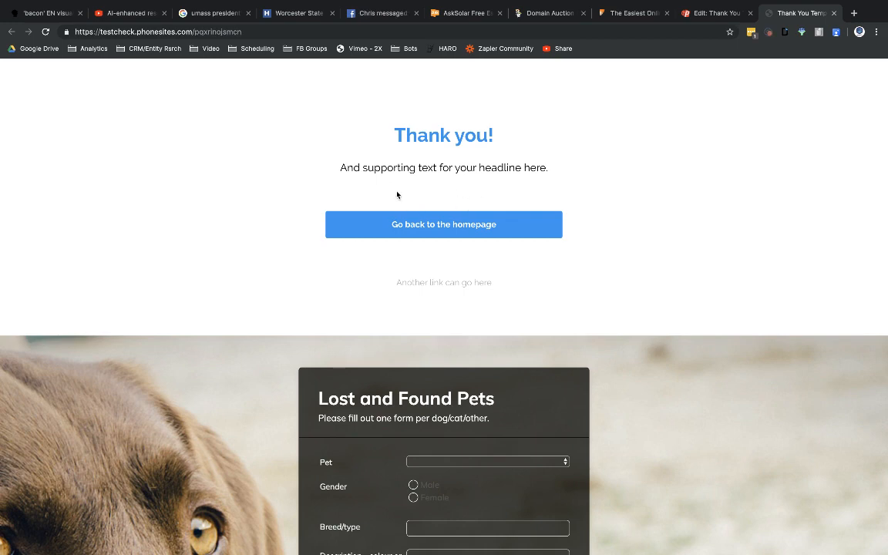
{"action": "mouse_move", "coordinate": [431, 284]}
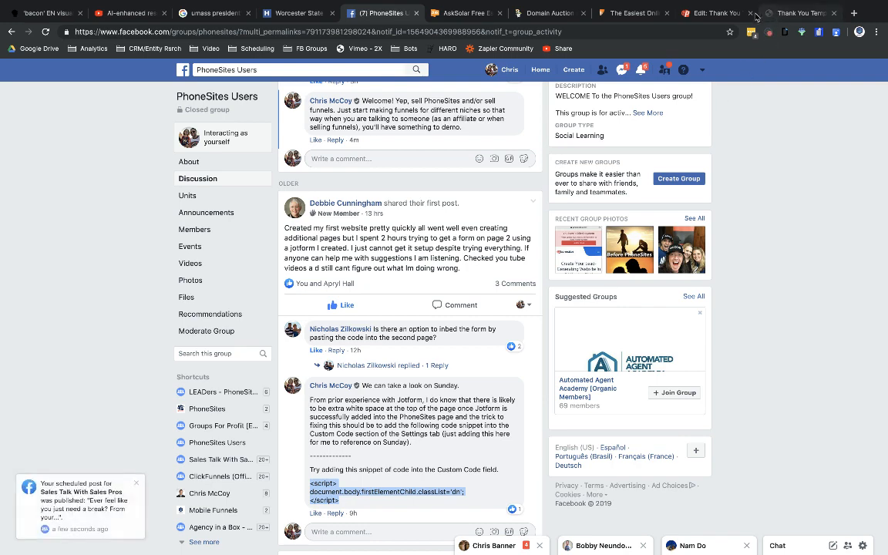
{"action": "left_click", "coordinate": [713, 14]}
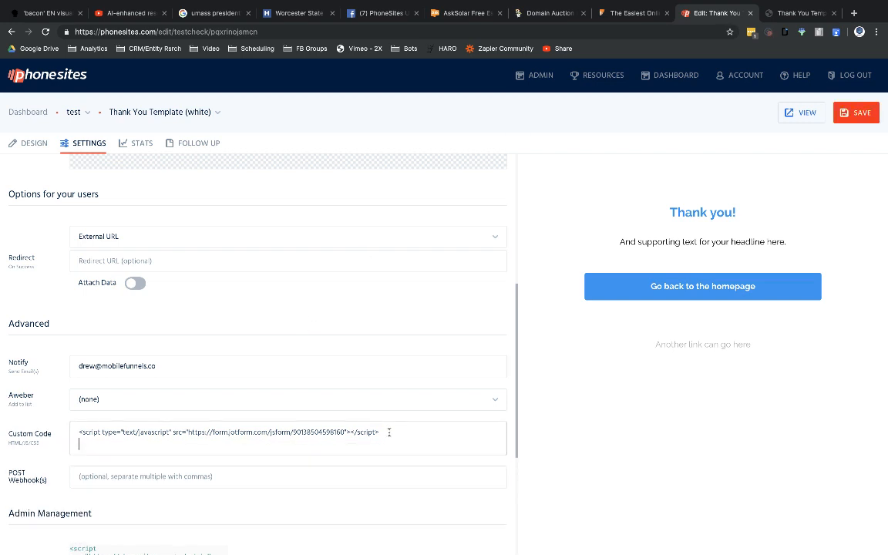
Step: Add <script>document.body.firstElementChild.classList='dn';</script> below the JotForm script
{"action": "type", "text": "<script>document.body.firstElementChild.classList=dn;</script>"}
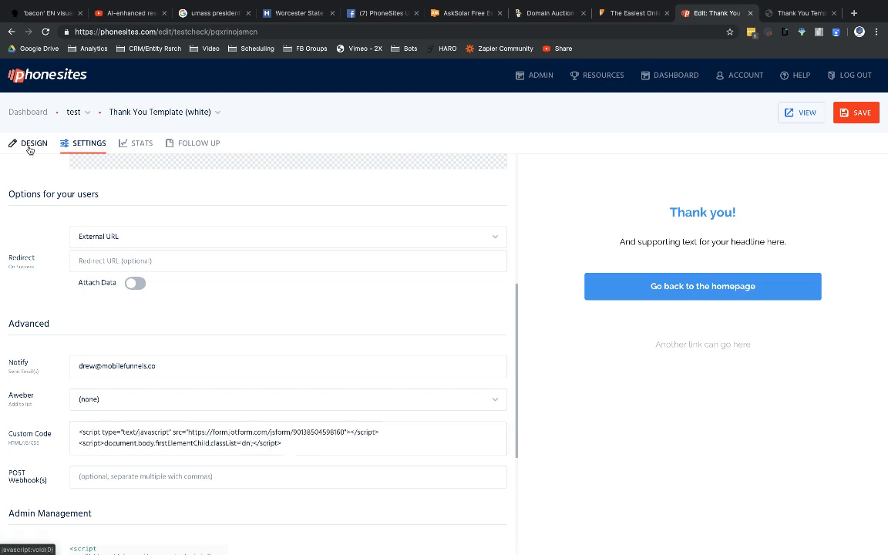
Step: Hide the homepage button, delete the empty image block, and save the page
{"action": "left_click", "coordinate": [34, 142]}
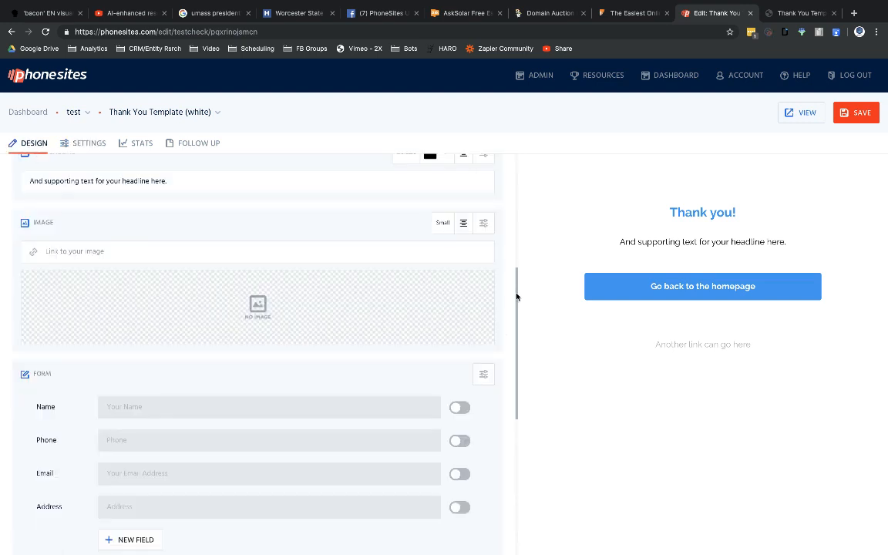
{"action": "scroll", "scroll_direction": "down", "scroll_amount": 3}
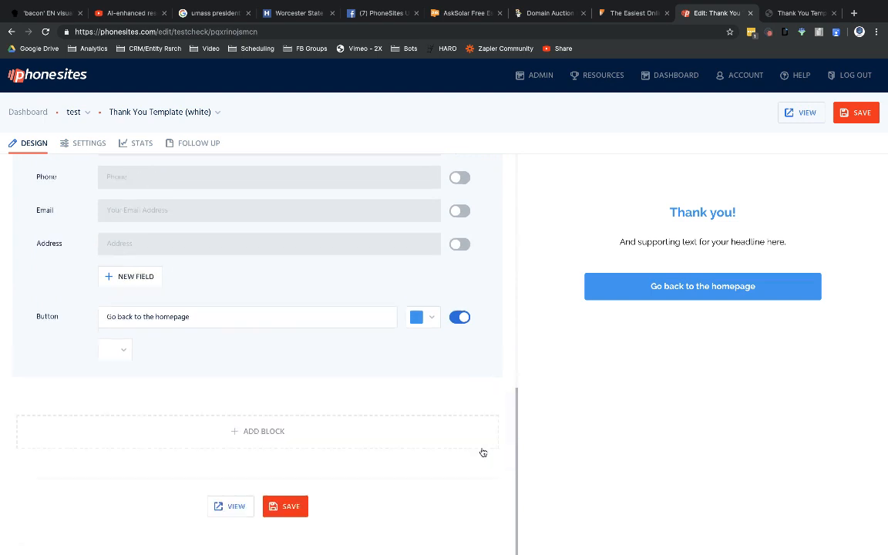
{"action": "scroll", "scroll_direction": "down", "scroll_amount": 3}
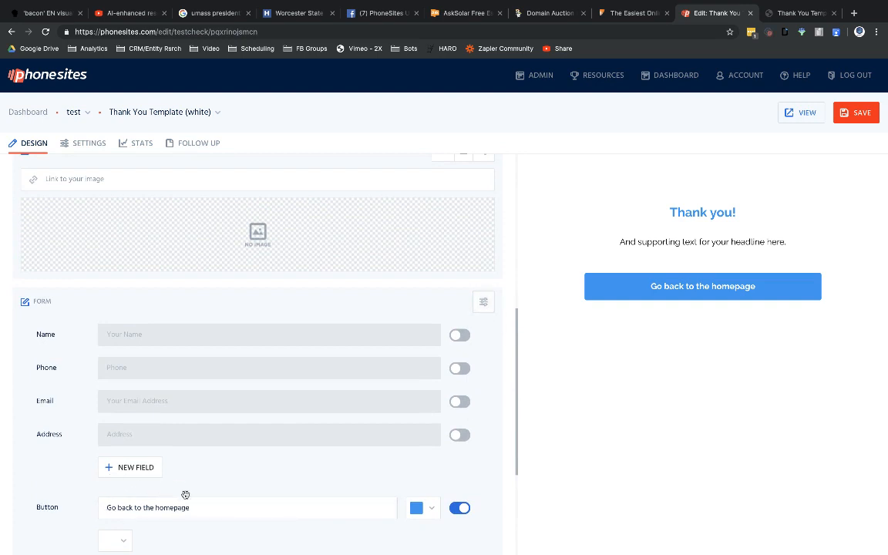
{"action": "left_click", "coordinate": [483, 301]}
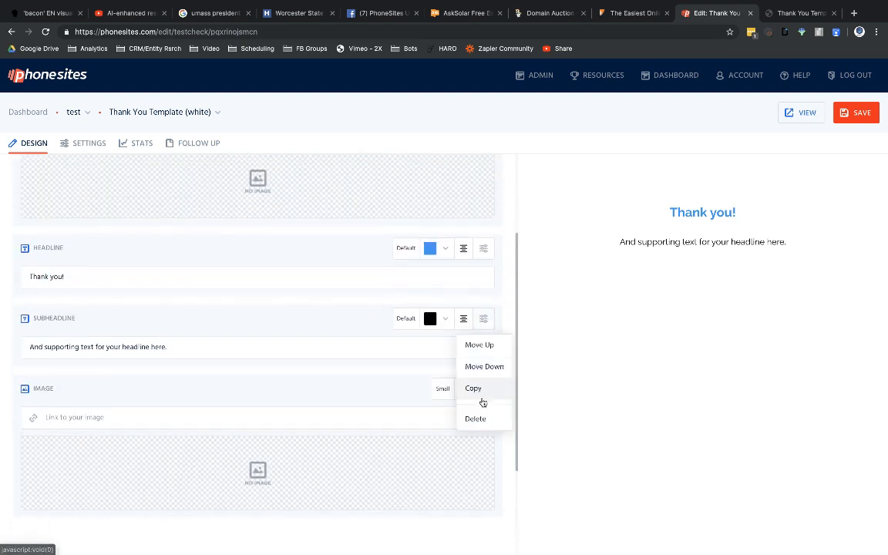
{"action": "left_click", "coordinate": [475, 418]}
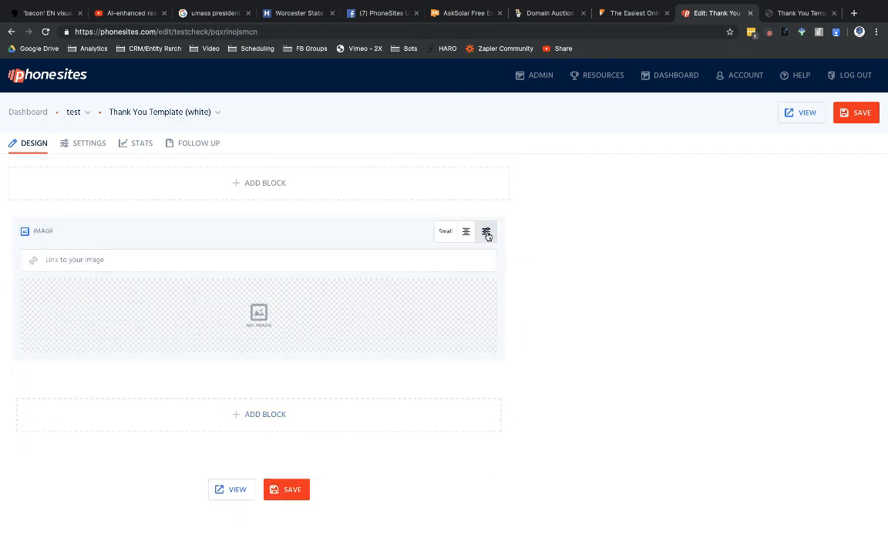
{"action": "left_click", "coordinate": [486, 231]}
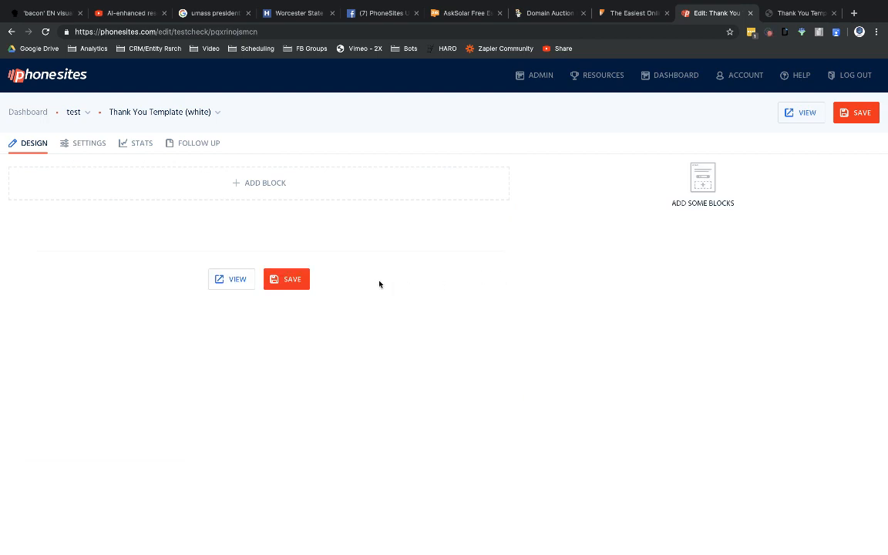
{"action": "left_click", "coordinate": [286, 278]}
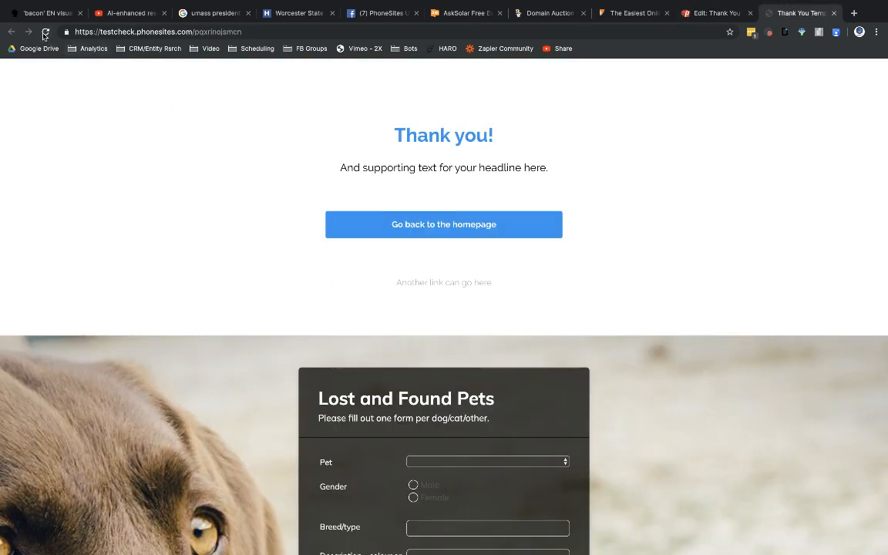
Step: Scroll through the reloaded published page to confirm only the Lost and Found Pets form shows
{"action": "scroll", "scroll_direction": "down", "scroll_amount": 3}
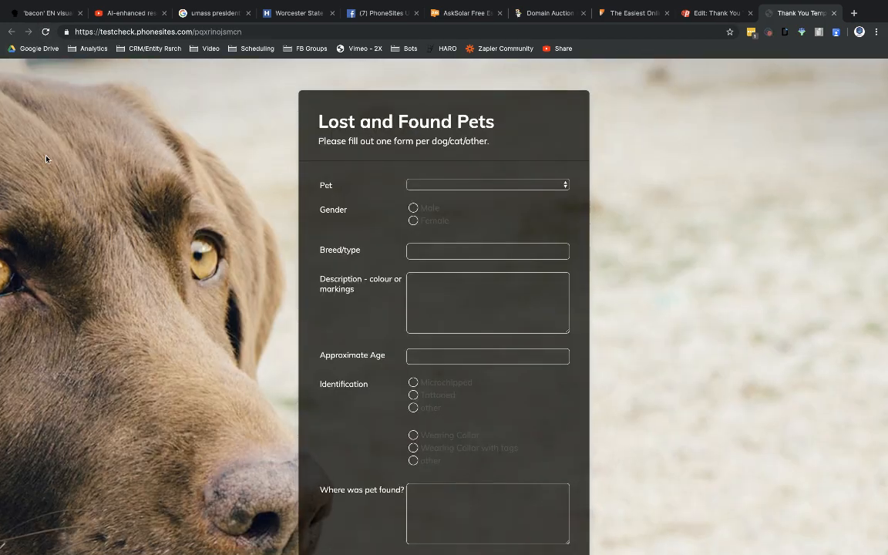
{"action": "scroll", "scroll_direction": "down", "scroll_amount": 3}
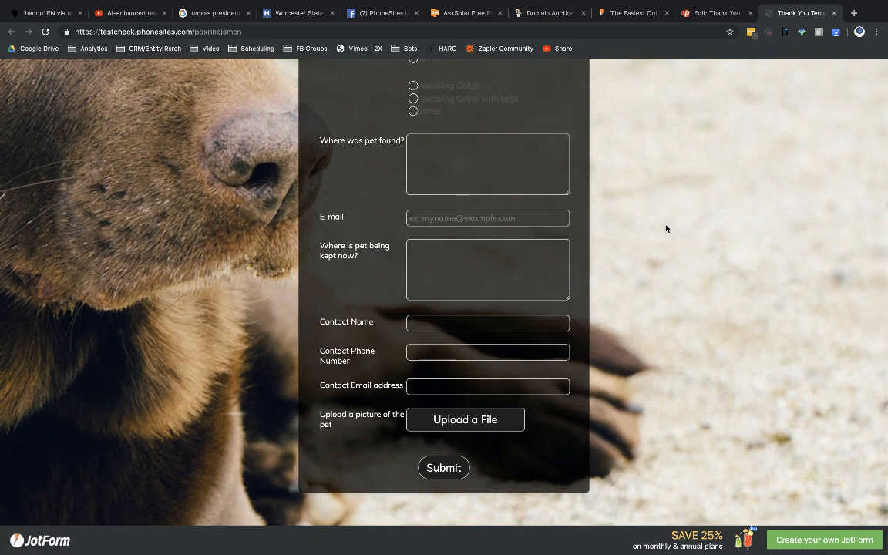
{"action": "scroll", "scroll_direction": "up", "scroll_amount": 3}
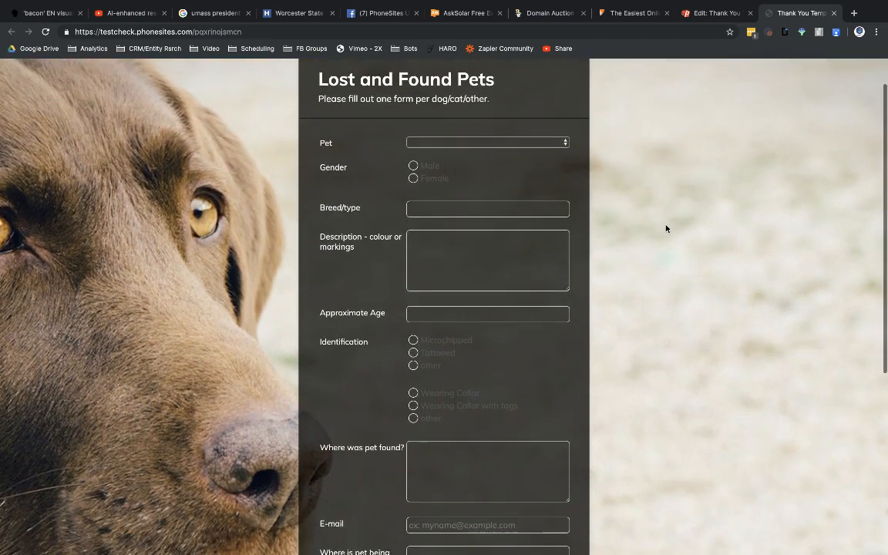
{"action": "scroll", "scroll_direction": "down", "scroll_amount": 3}
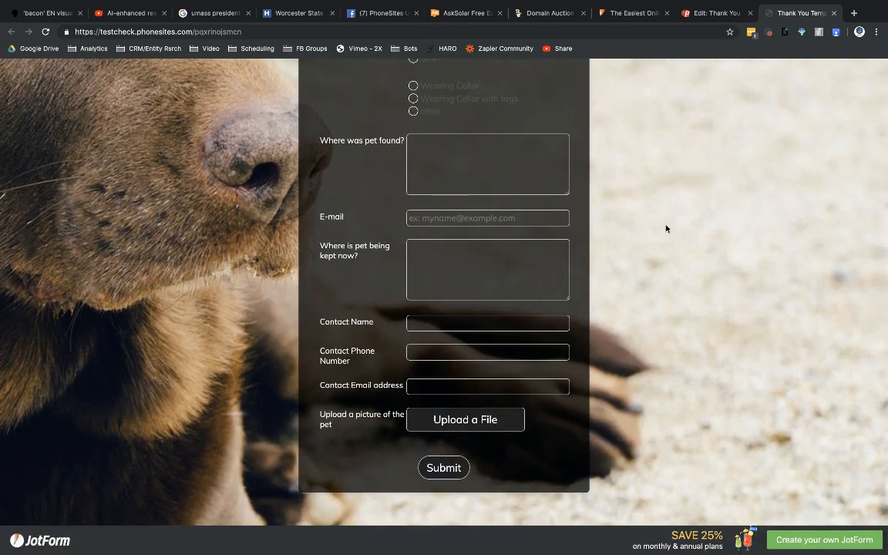
{"action": "scroll", "scroll_direction": "down", "scroll_amount": 3}
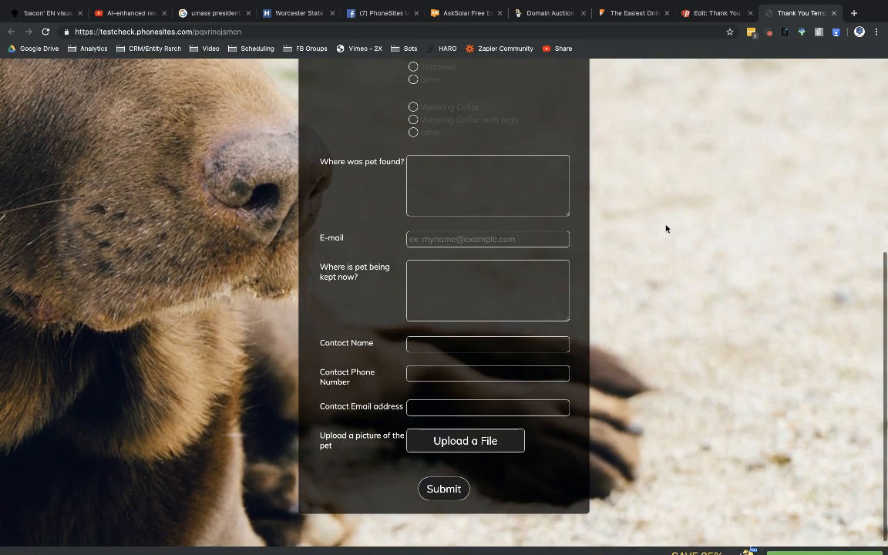
{"action": "mouse_move", "coordinate": [433, 221]}
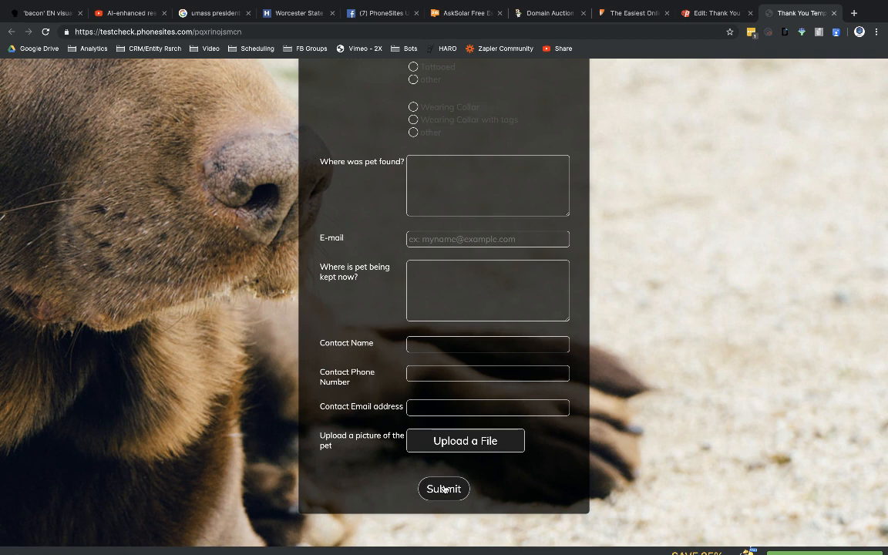
{"action": "mouse_move", "coordinate": [642, 60]}
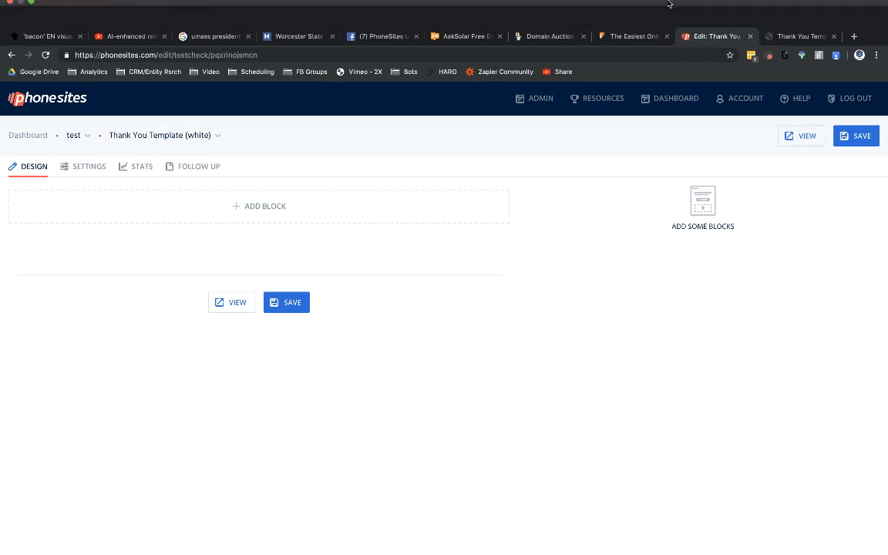
Step: Review the Pet Lover form's Thank You Page setting in JotForm, then return to the published page
{"action": "left_click", "coordinate": [632, 14]}
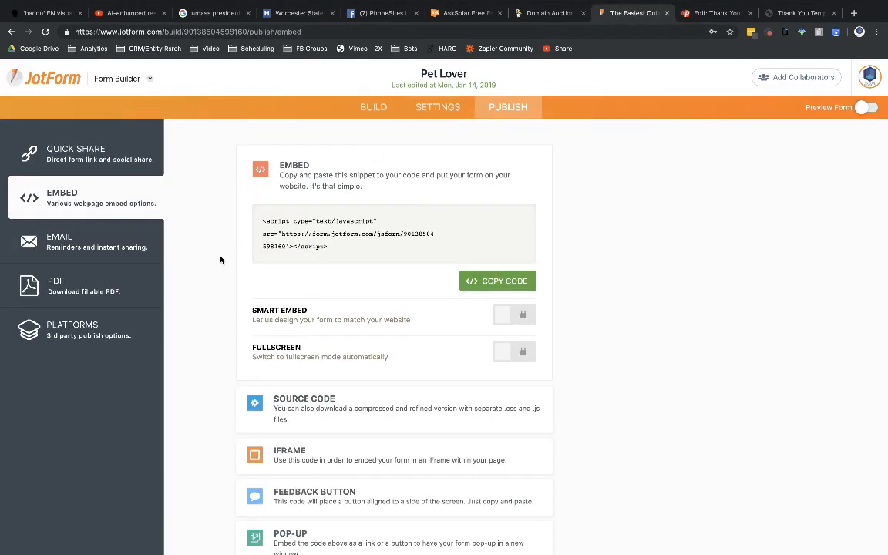
{"action": "scroll", "scroll_direction": "down", "scroll_amount": 3}
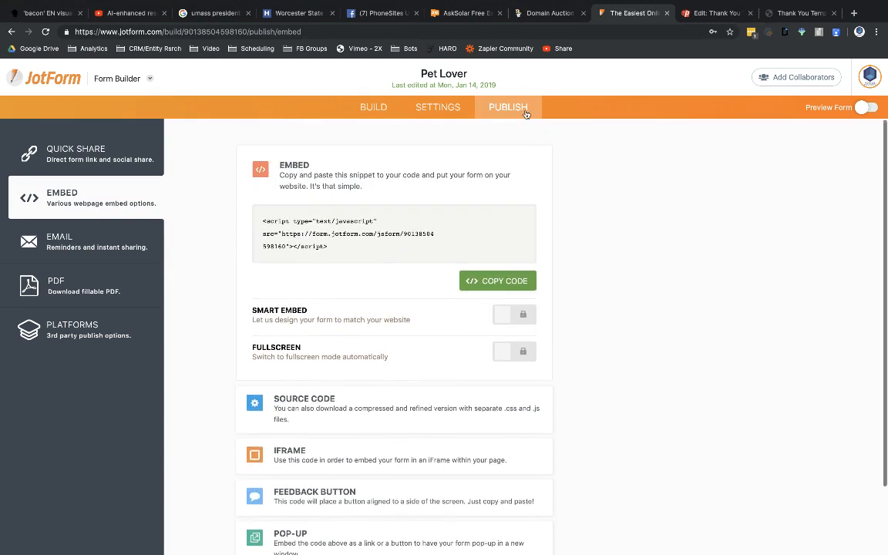
{"action": "left_click", "coordinate": [437, 107]}
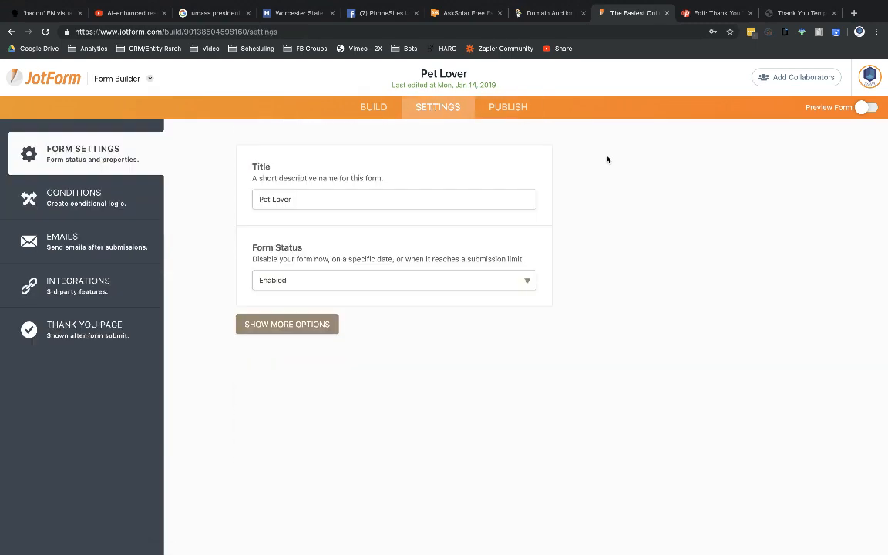
{"action": "mouse_move", "coordinate": [186, 198]}
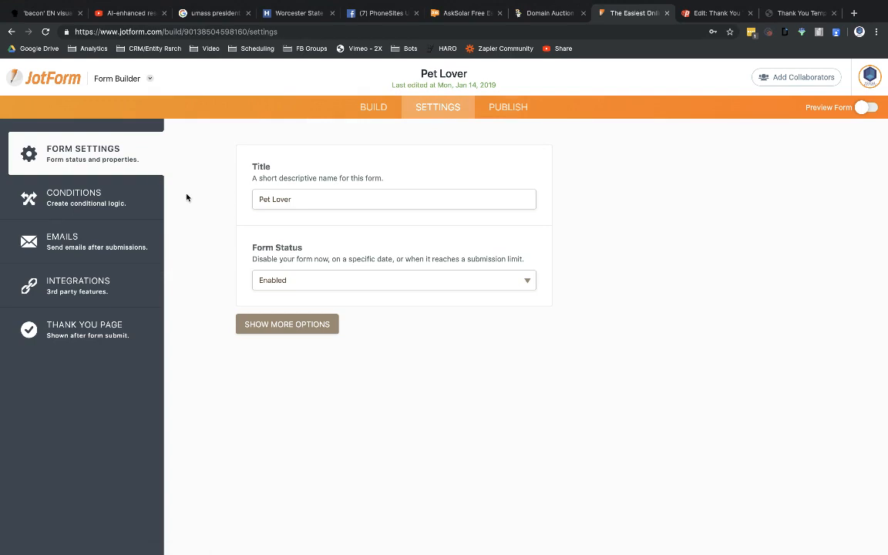
{"action": "left_click", "coordinate": [86, 330]}
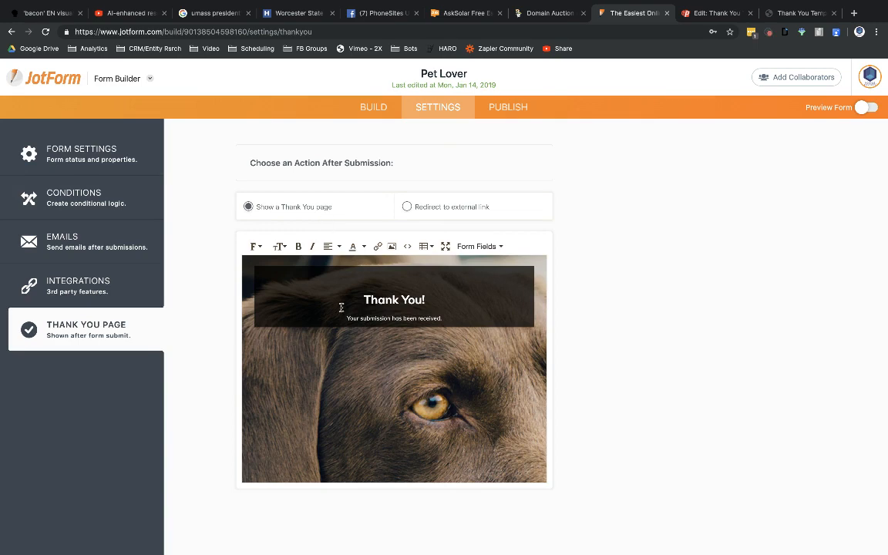
{"action": "left_click", "coordinate": [799, 13]}
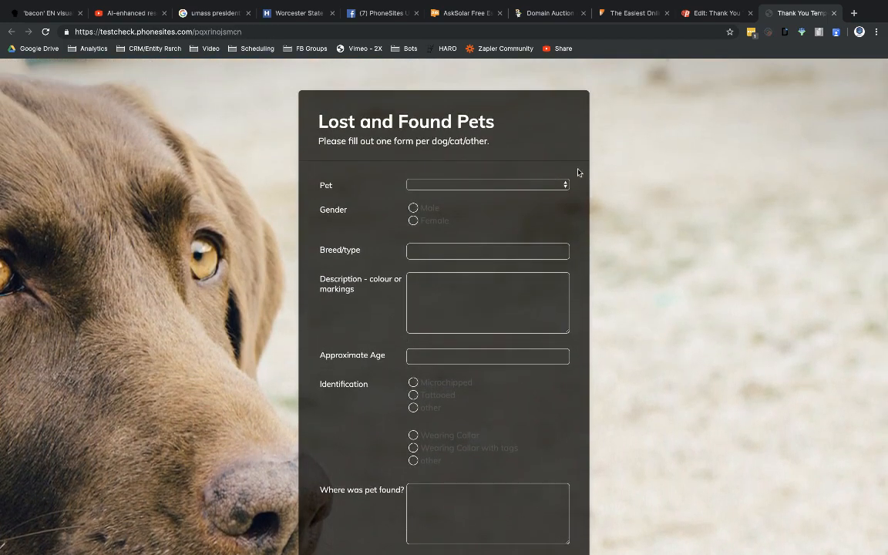
Step: Enter Dog, a Mixed breed, reddish brown colouring, and an identification option
{"action": "left_click", "coordinate": [487, 184]}
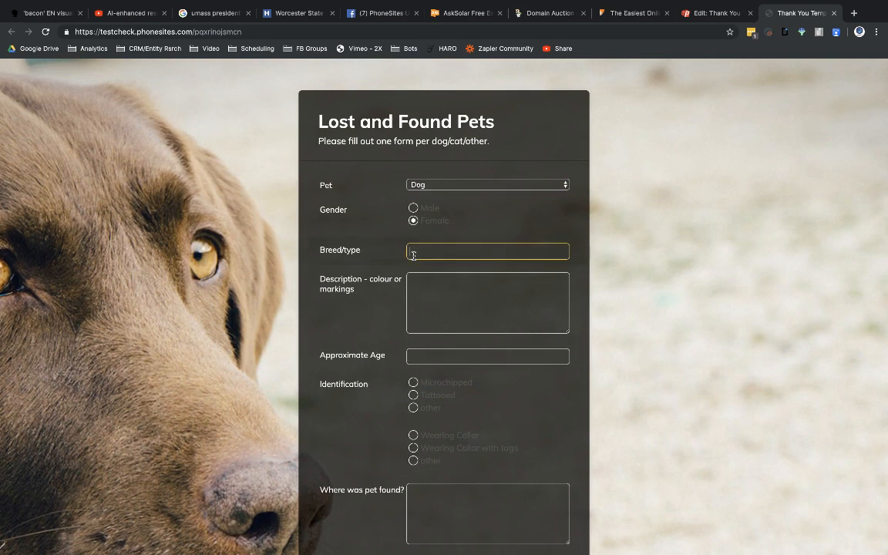
{"action": "type", "text": "Mixe"}
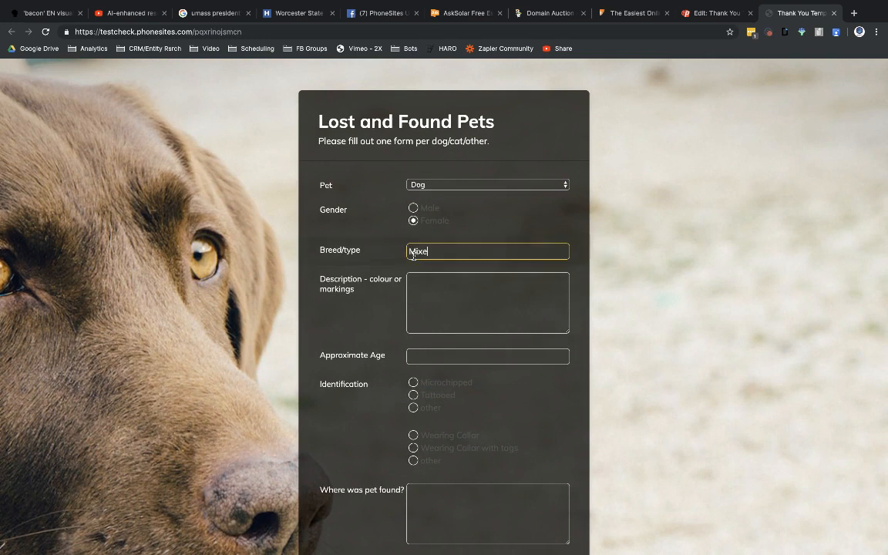
{"action": "left_click", "coordinate": [487, 302]}
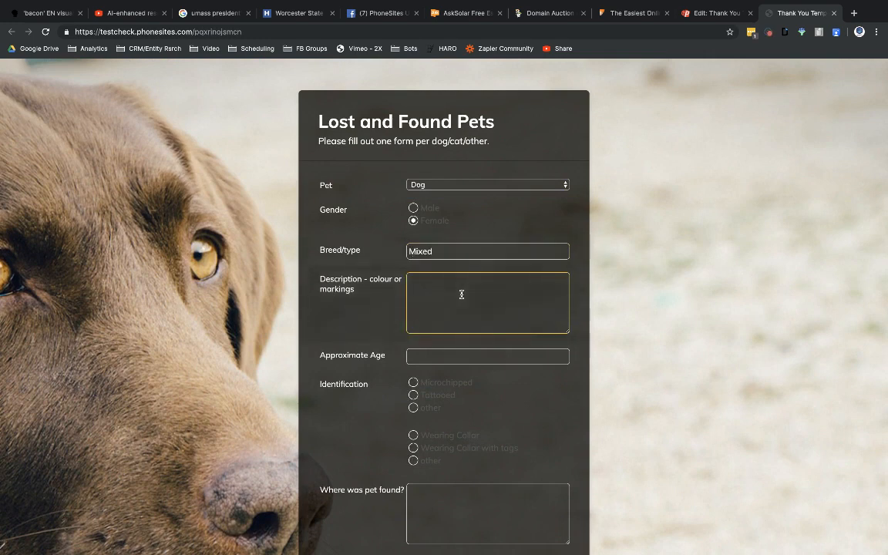
{"action": "type", "text": "reddish"}
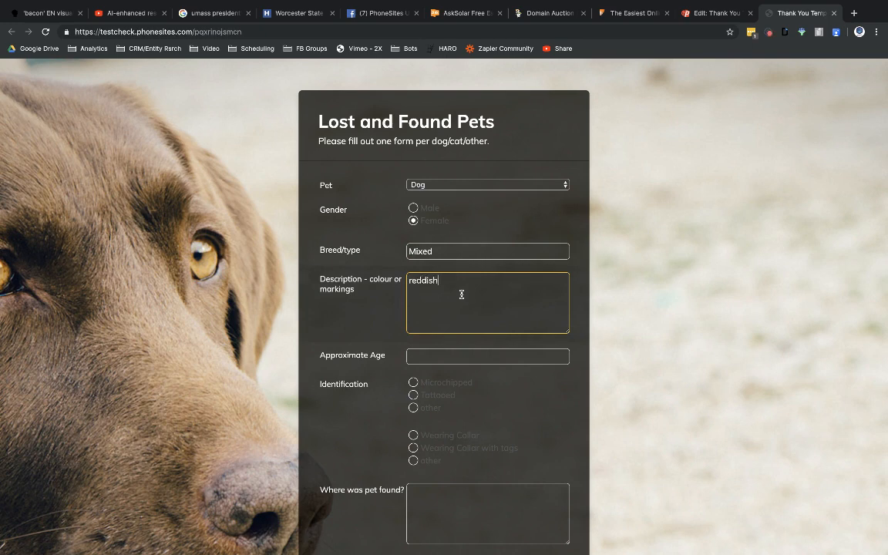
{"action": "type", "text": "brown"}
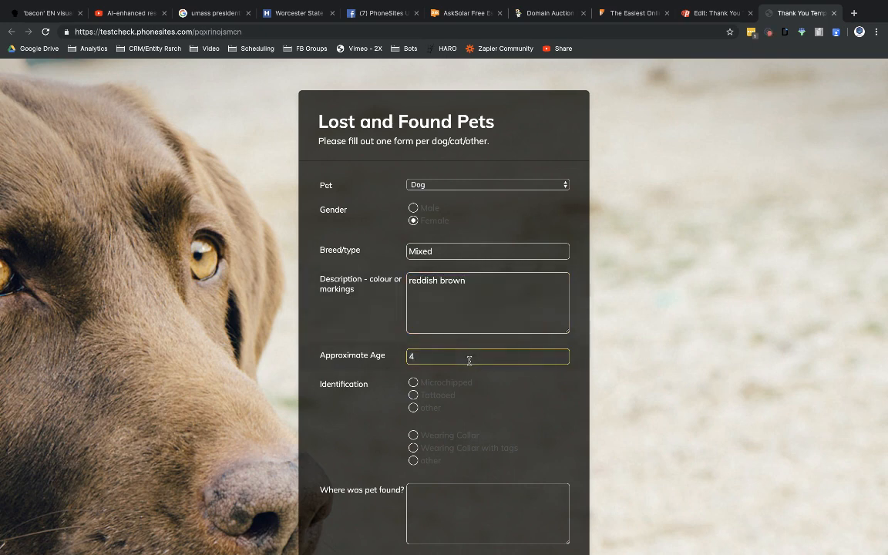
{"action": "mouse_move", "coordinate": [405, 414]}
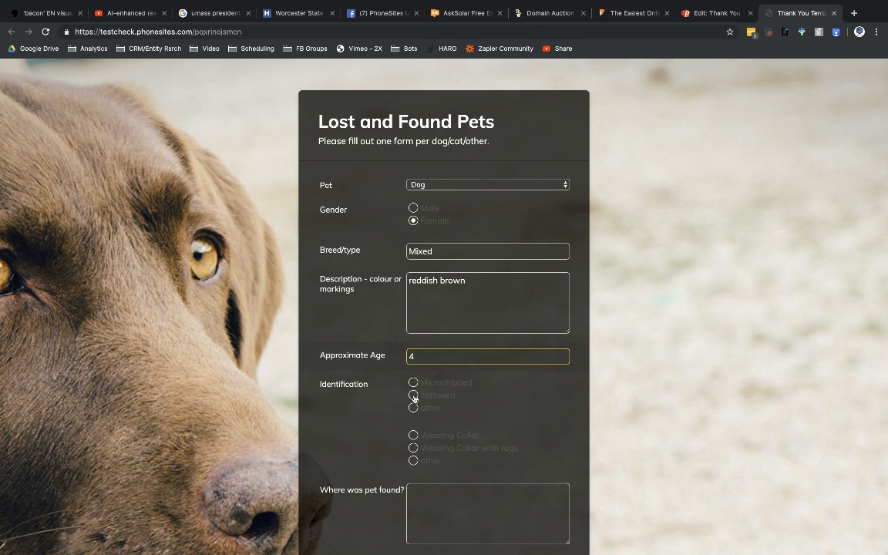
{"action": "left_click", "coordinate": [413, 383]}
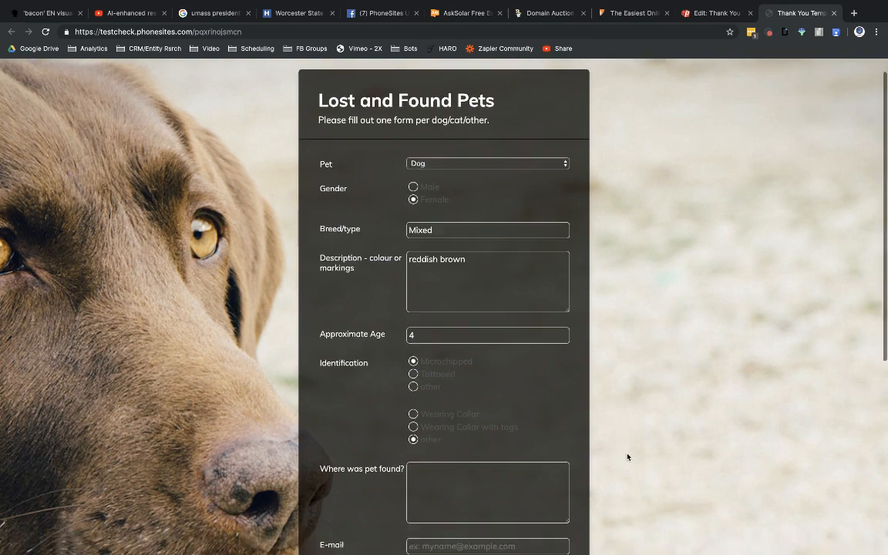
Step: Enter Alabama as the found location and autofill the e-mail and contact details
{"action": "scroll", "scroll_direction": "down", "scroll_amount": 3}
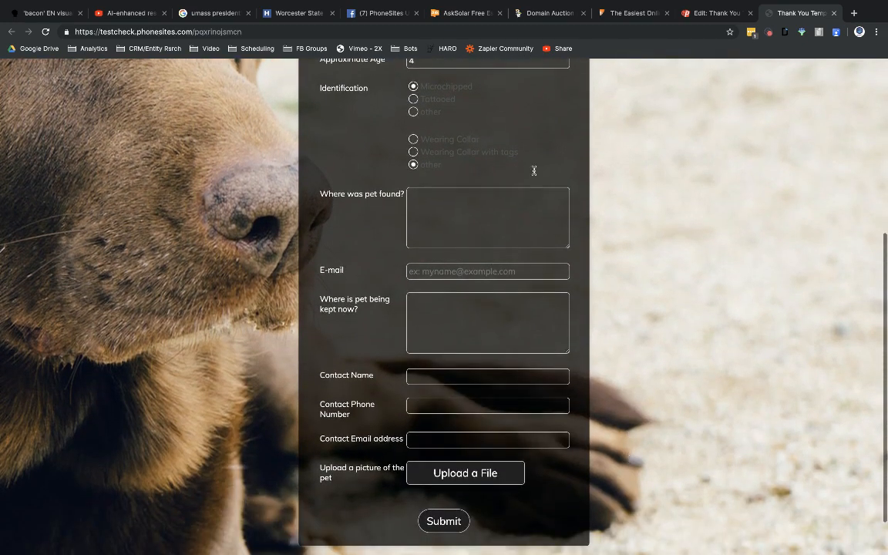
{"action": "left_click", "coordinate": [487, 217]}
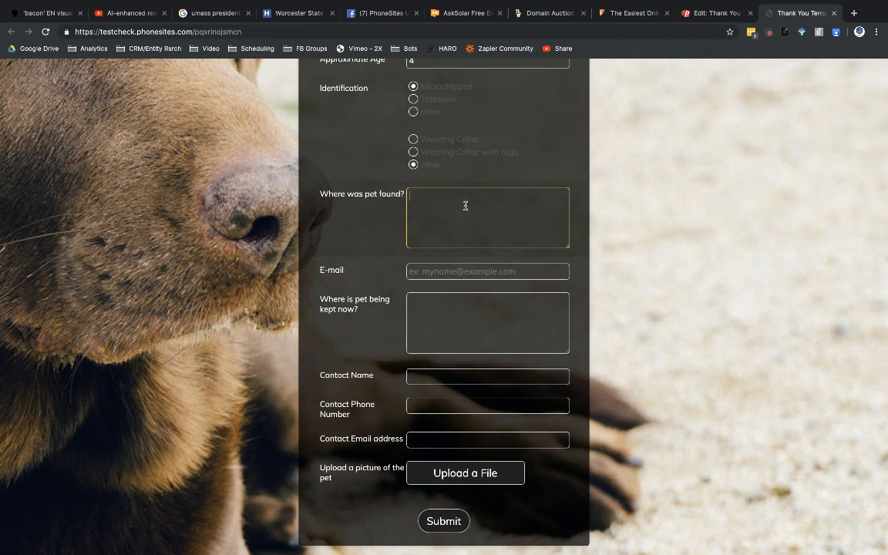
{"action": "type", "text": "Alabama"}
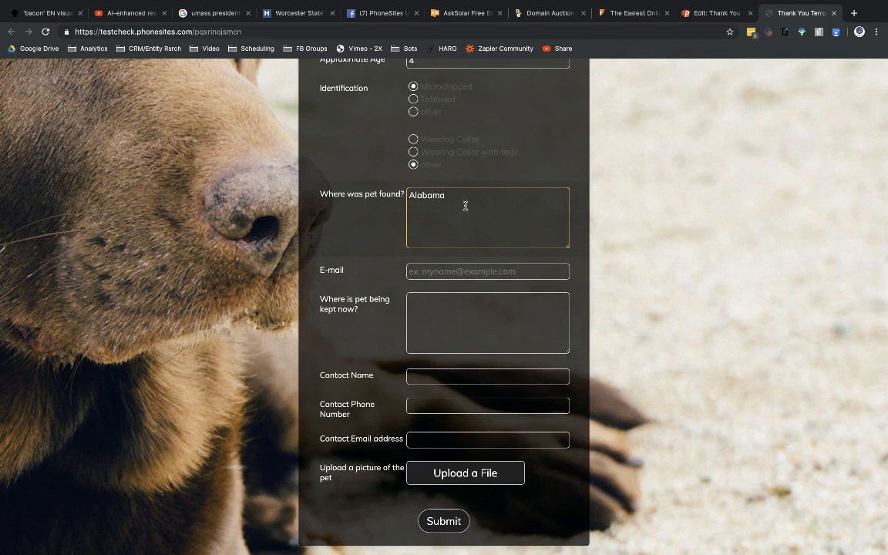
{"action": "left_click", "coordinate": [487, 270]}
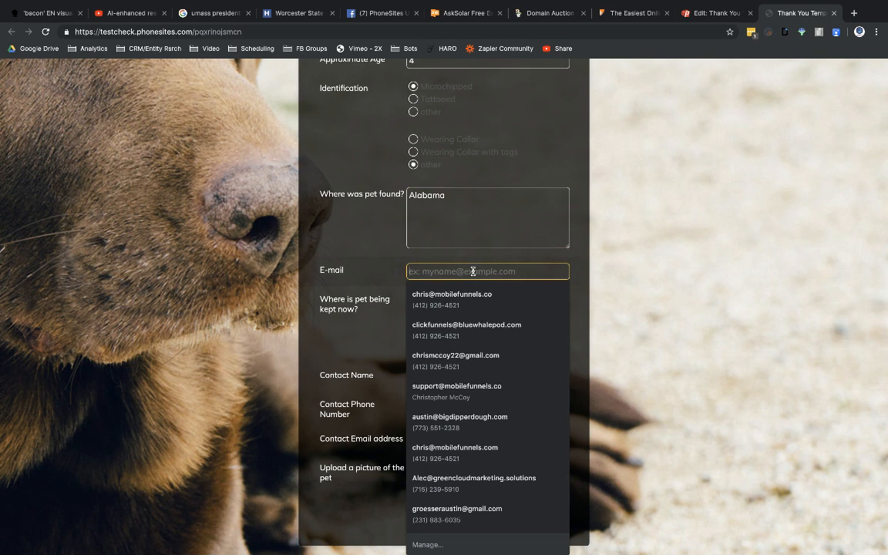
{"action": "left_click", "coordinate": [452, 299]}
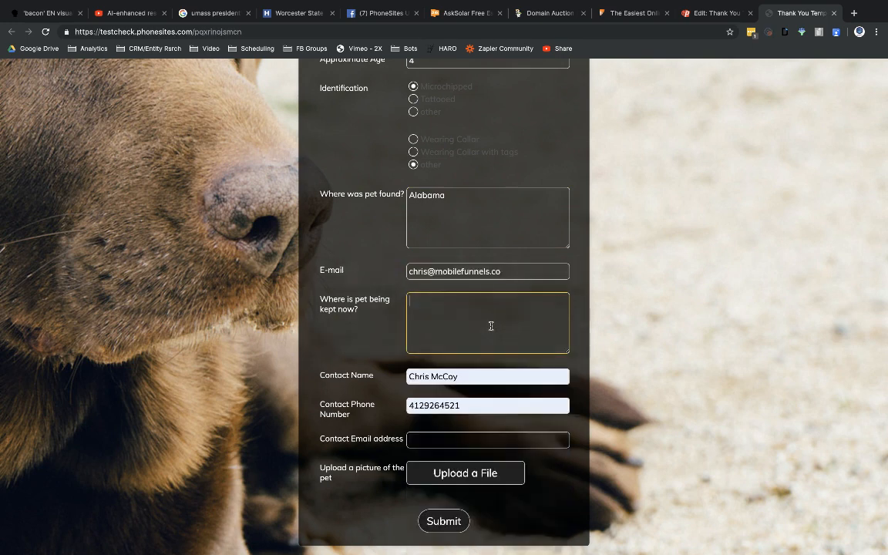
{"action": "type", "text": "home!"}
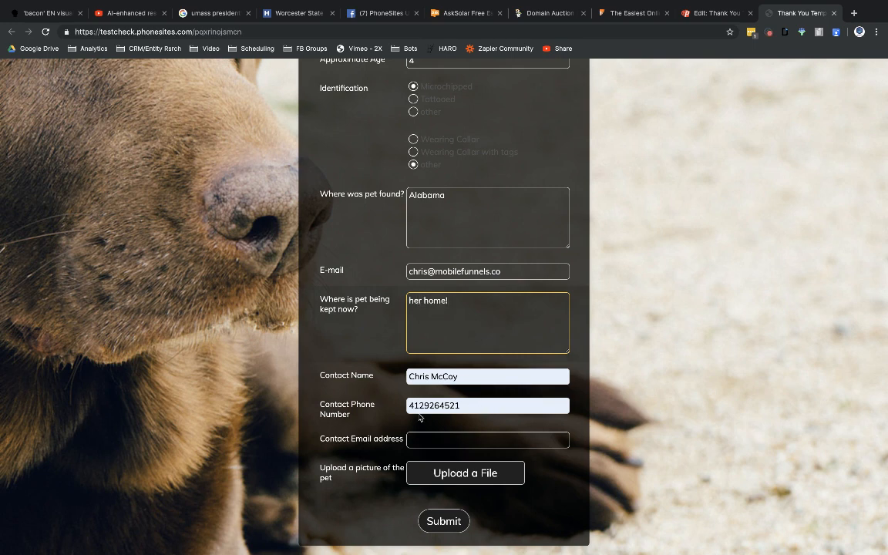
{"action": "left_click", "coordinate": [487, 439]}
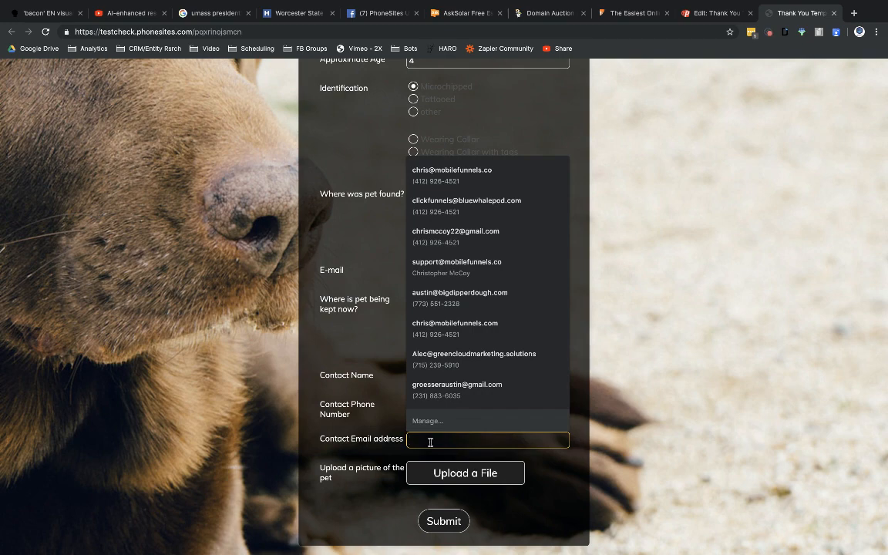
{"action": "left_click", "coordinate": [452, 175]}
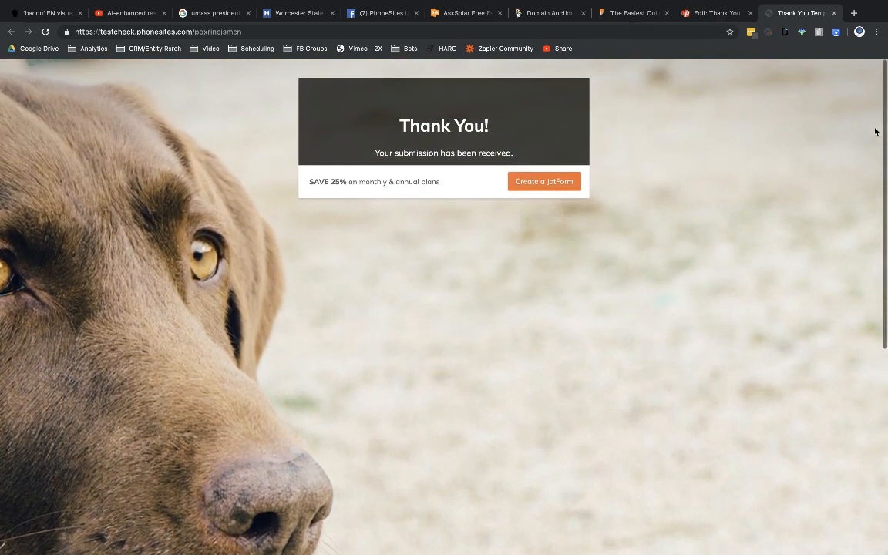
{"action": "mouse_move", "coordinate": [592, 118]}
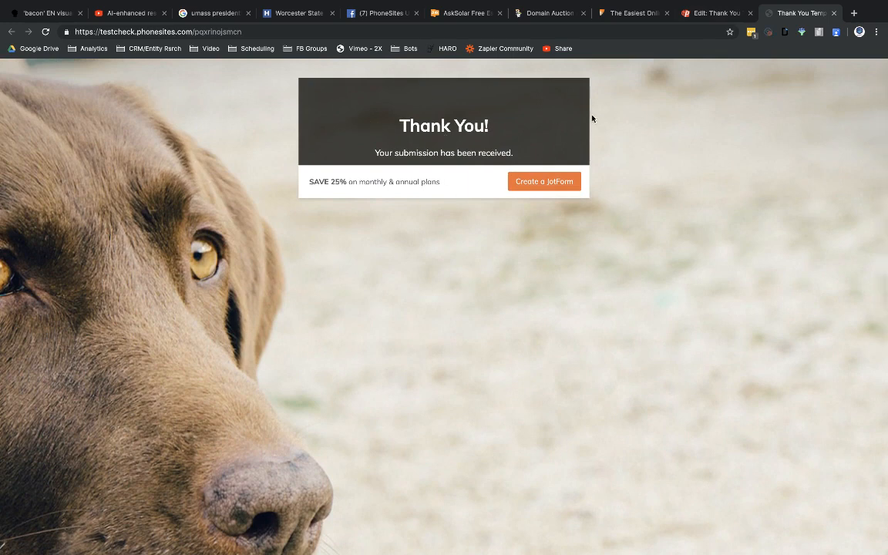